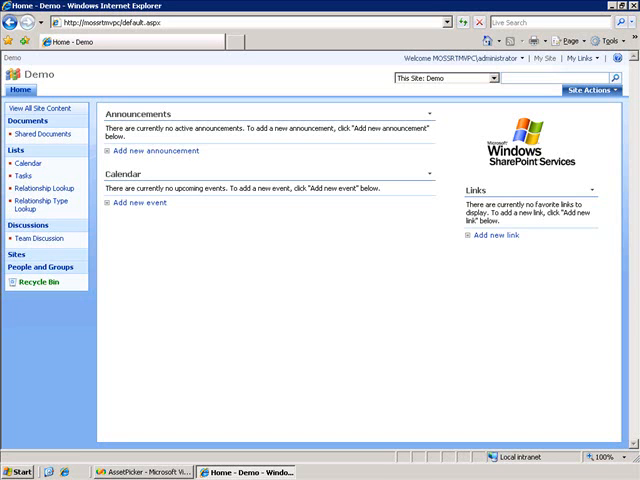
mouse_move(378, 380)
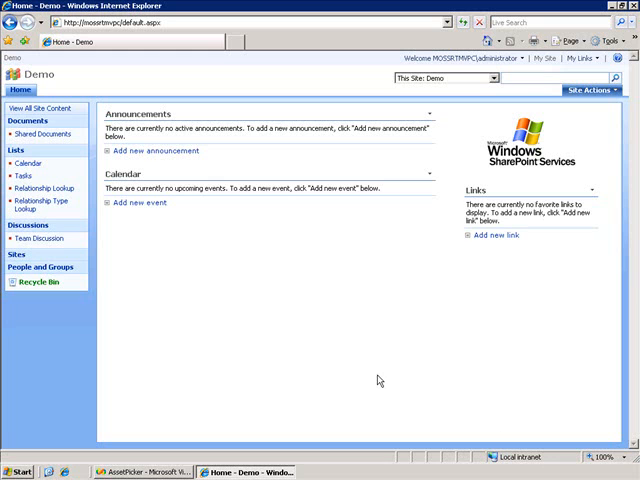
mouse_move(202, 263)
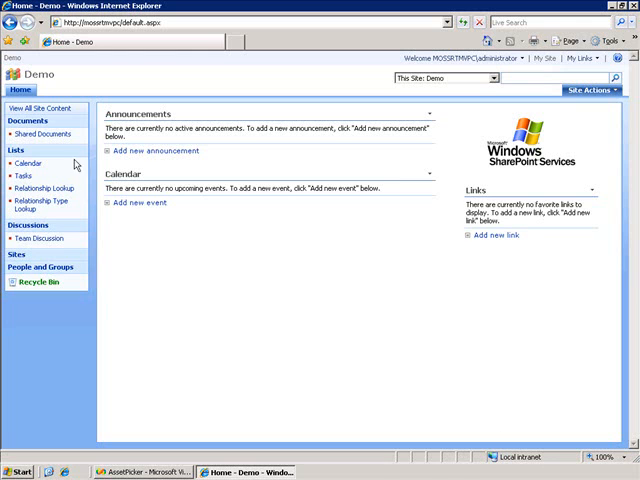
Open the Shared Documents library from the Quick Launch
click(42, 133)
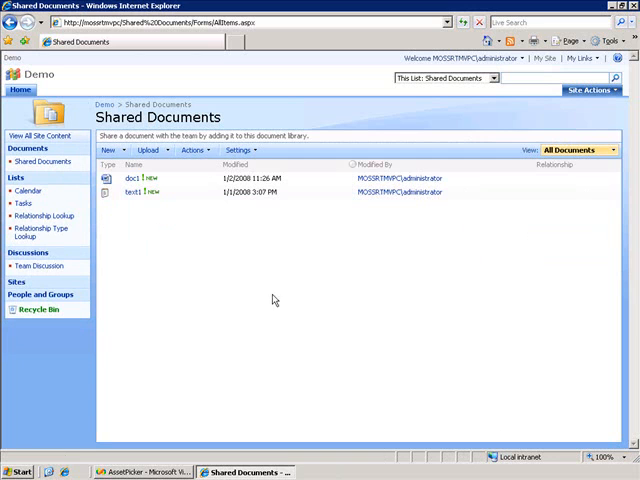
mouse_move(369, 311)
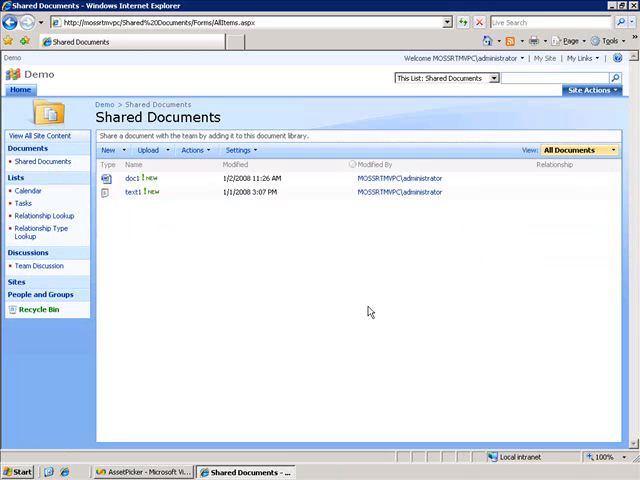
mouse_move(250, 220)
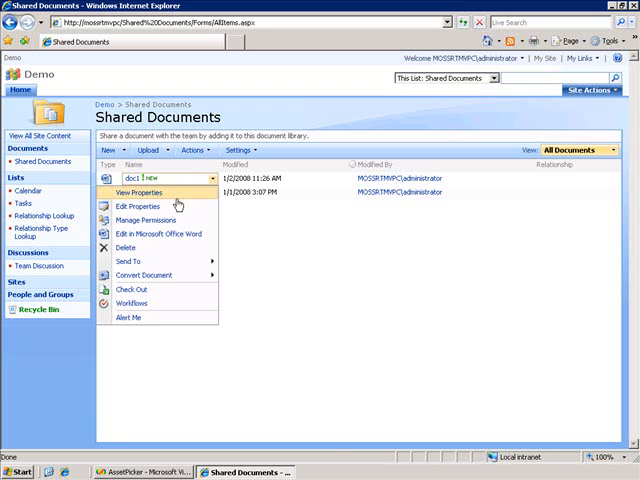
Edit doc1's properties, link Relationship to /Shared Documents/text1.txt, and save
click(137, 204)
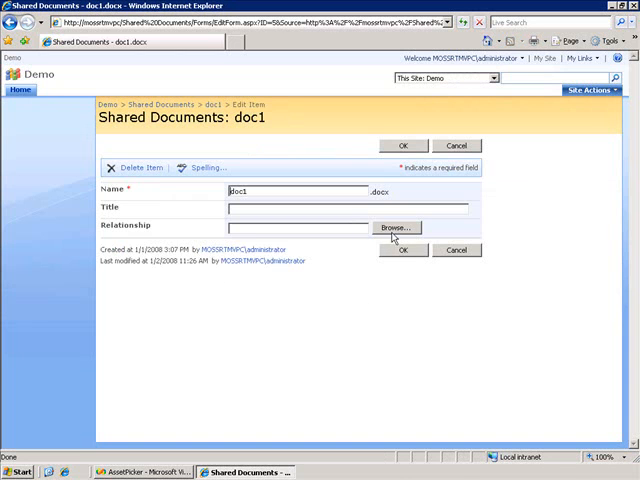
click(395, 227)
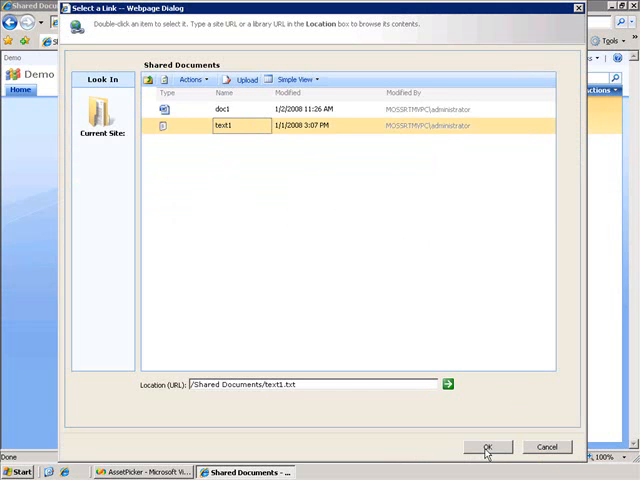
click(487, 446)
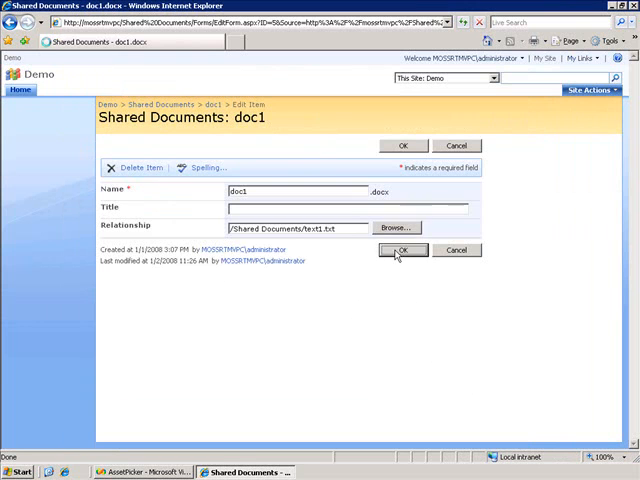
click(402, 250)
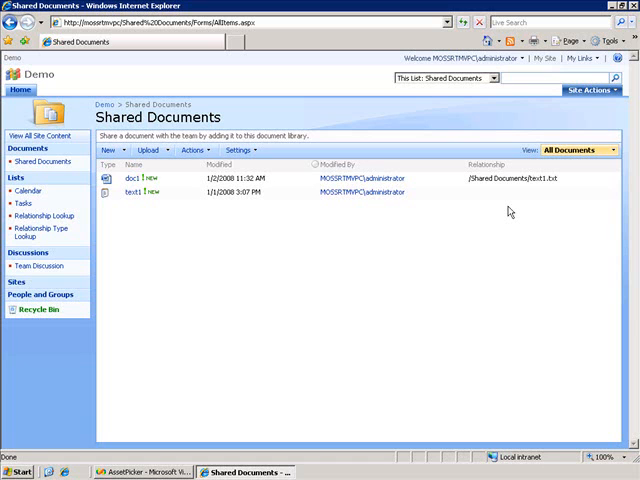
mouse_move(474, 225)
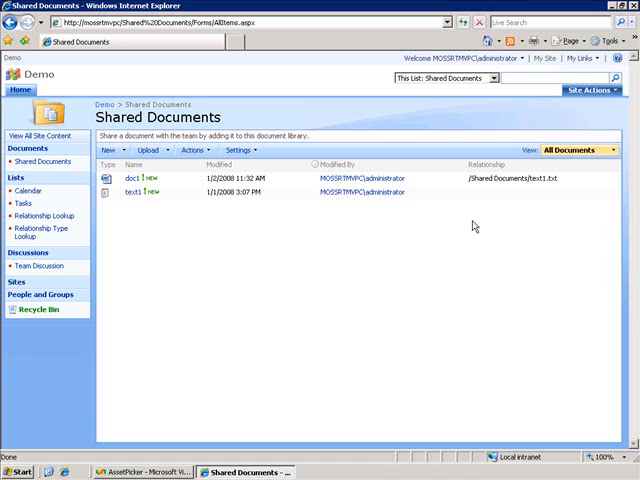
mouse_move(475, 226)
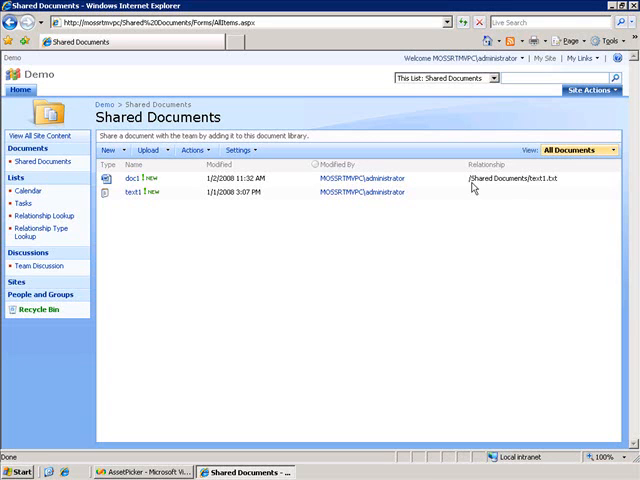
mouse_move(470, 187)
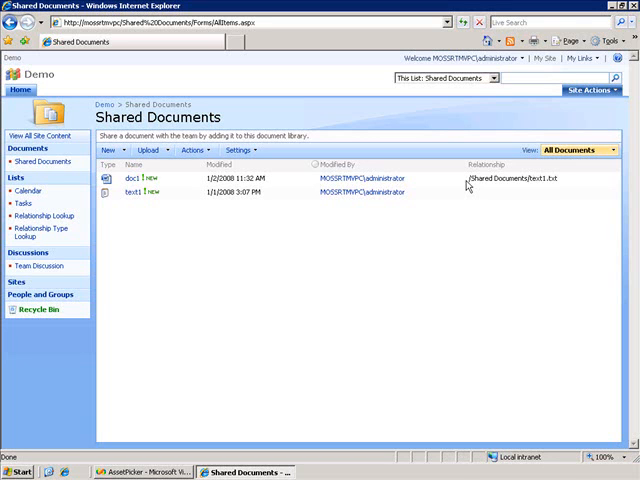
mouse_move(502, 228)
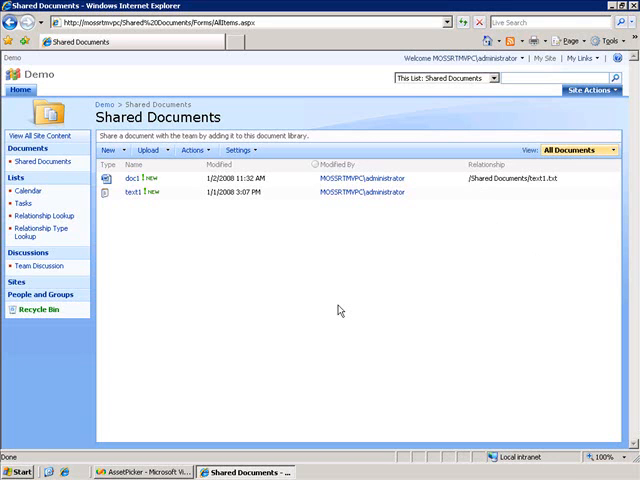
mouse_move(68, 240)
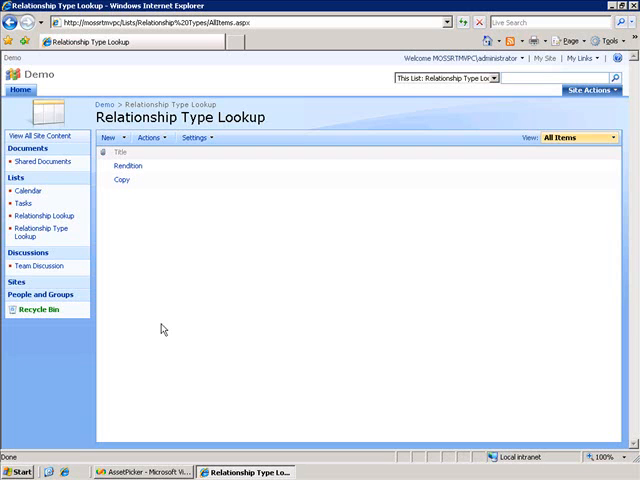
mouse_move(150, 211)
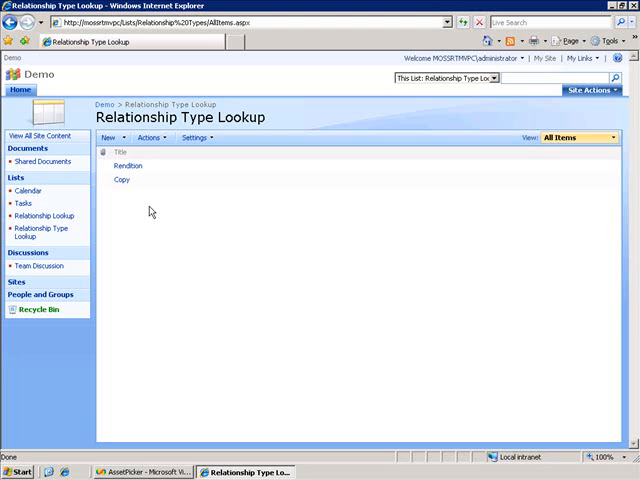
mouse_move(97, 266)
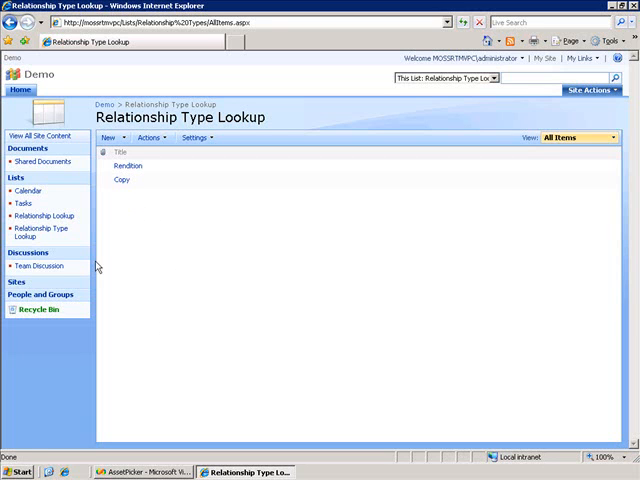
mouse_move(98, 235)
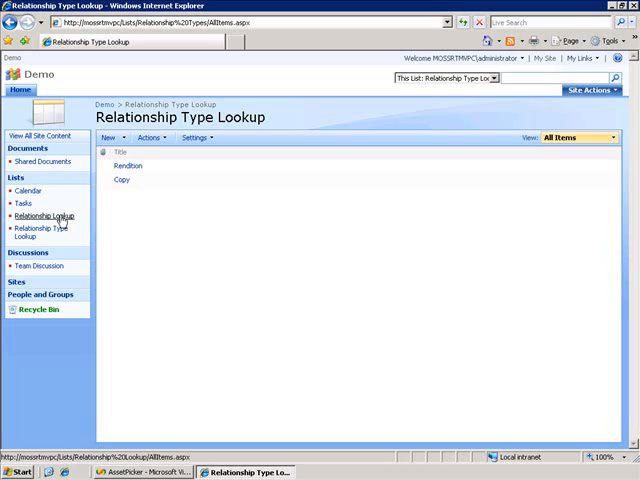
mouse_move(105, 218)
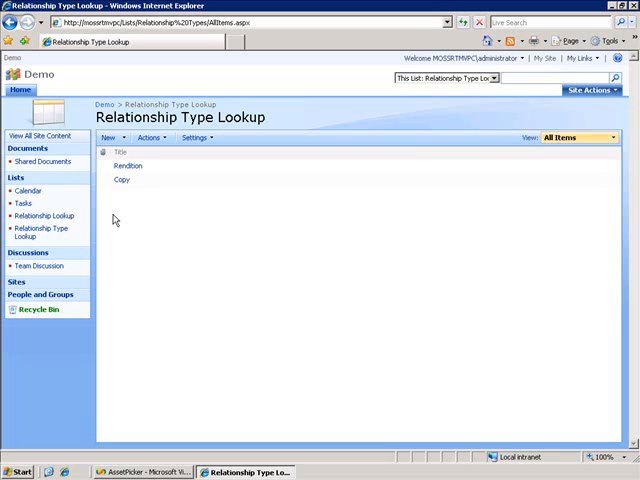
mouse_move(44, 215)
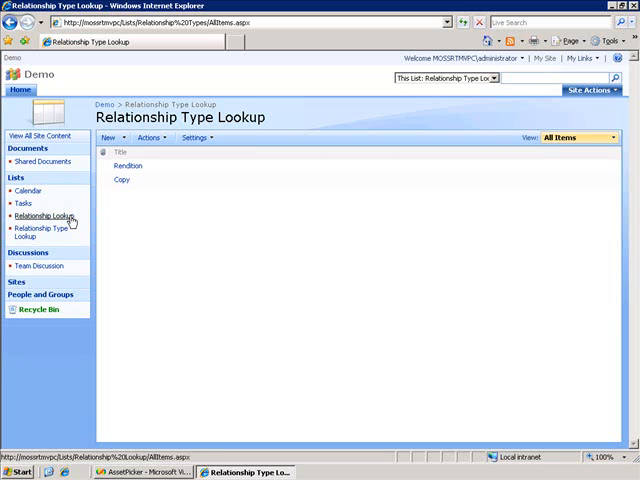
click(46, 214)
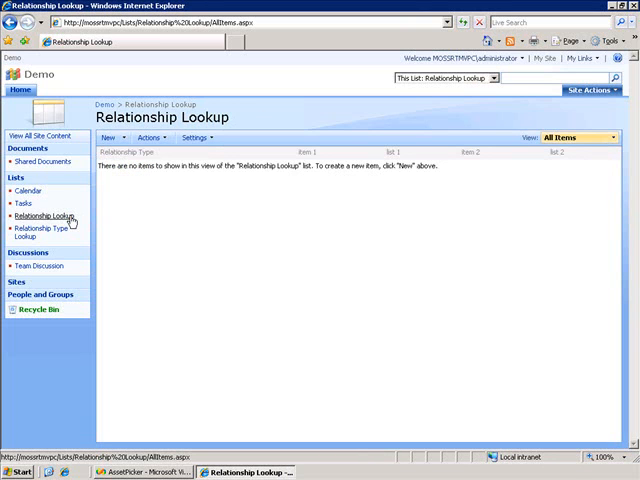
mouse_move(139, 217)
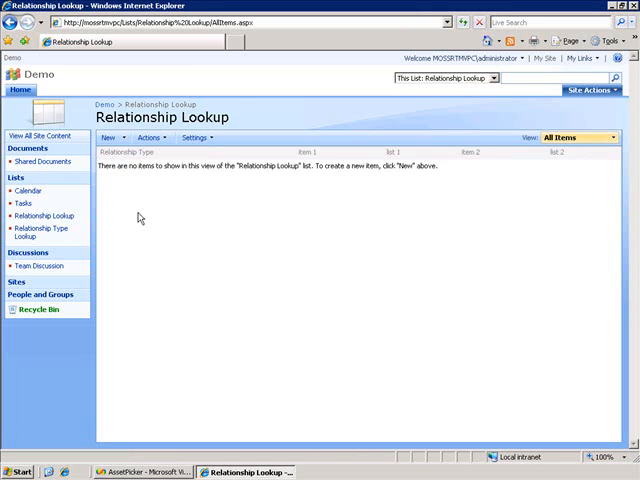
mouse_move(204, 216)
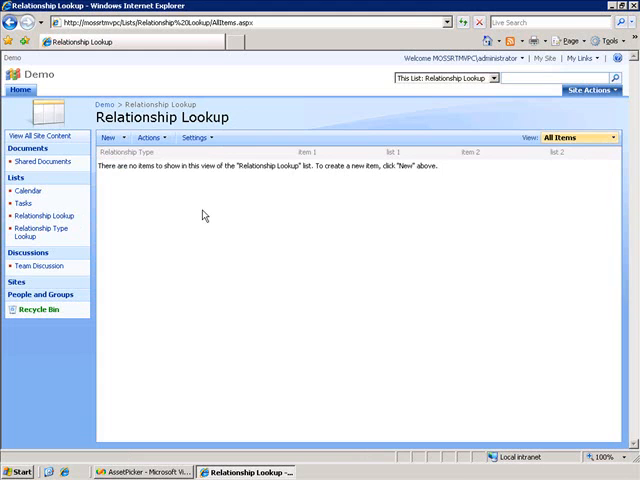
mouse_move(171, 208)
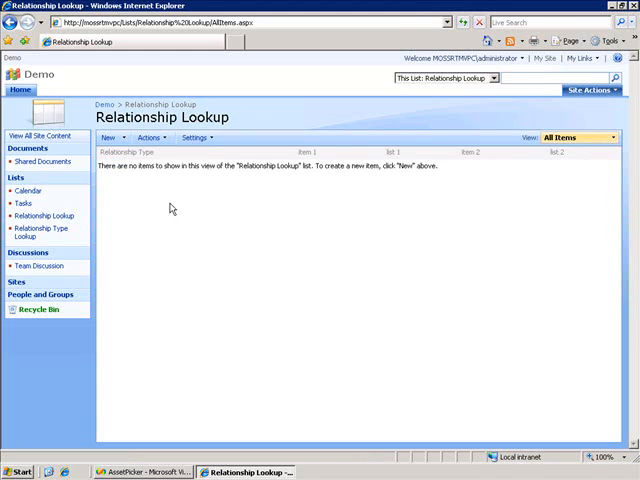
mouse_move(139, 186)
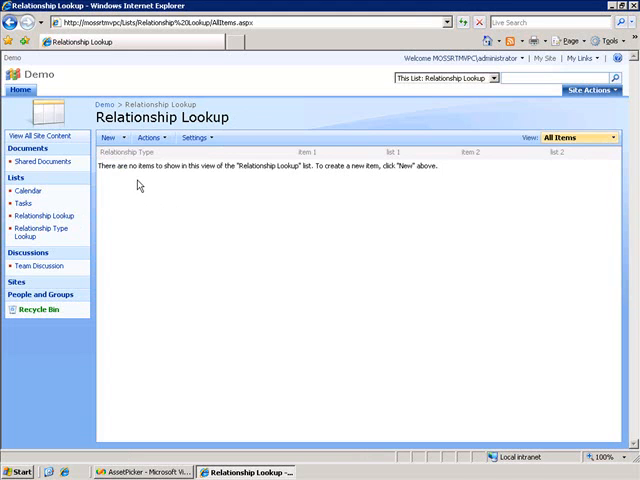
mouse_move(167, 166)
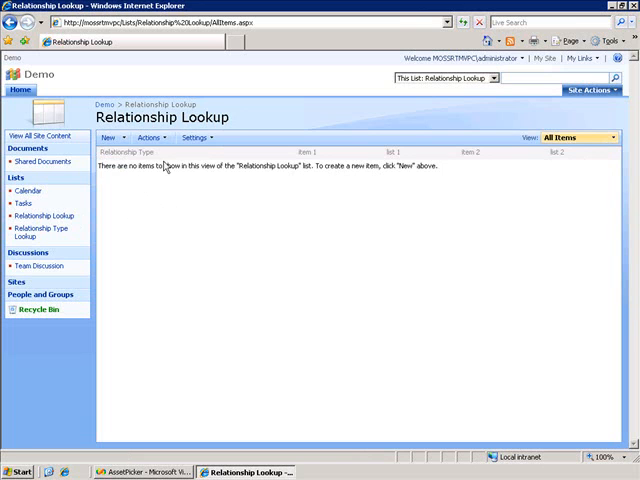
mouse_move(127, 191)
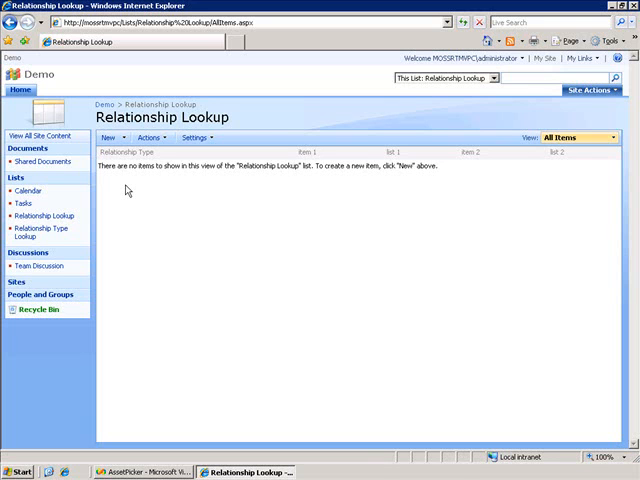
mouse_move(145, 189)
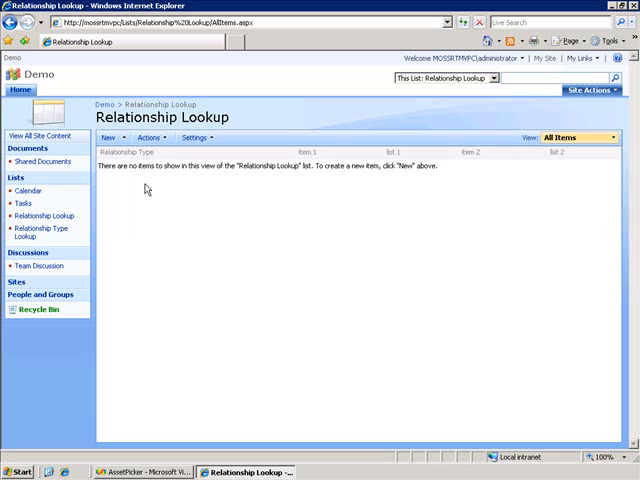
mouse_move(314, 178)
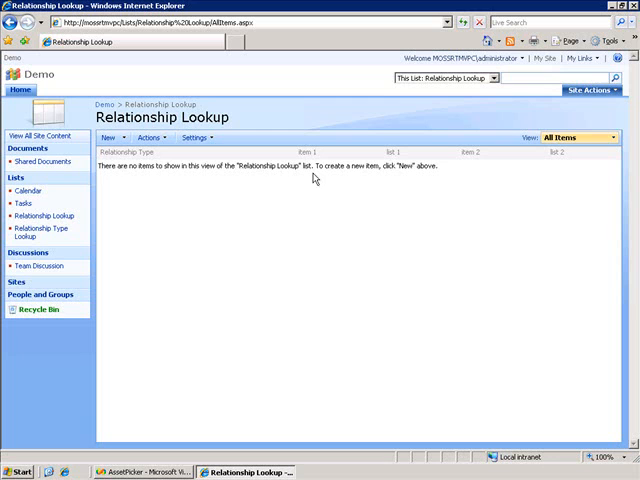
mouse_move(323, 190)
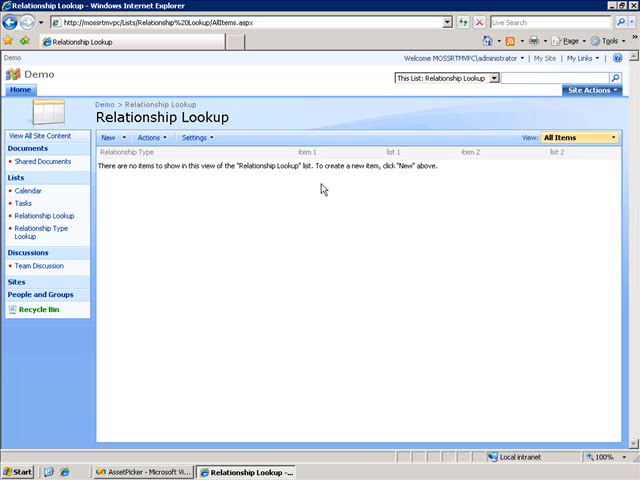
mouse_move(415, 189)
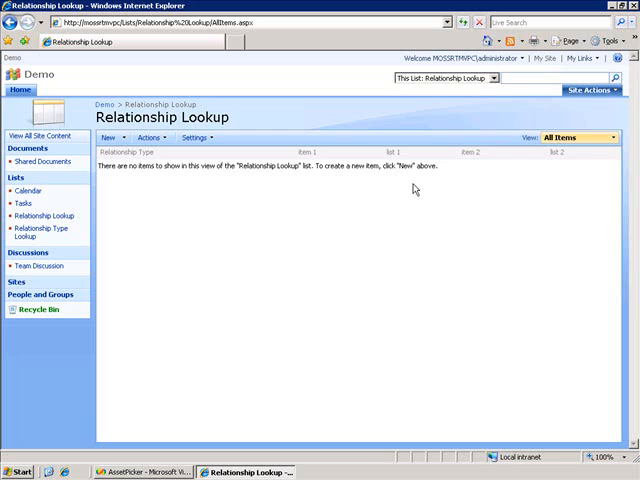
mouse_move(476, 169)
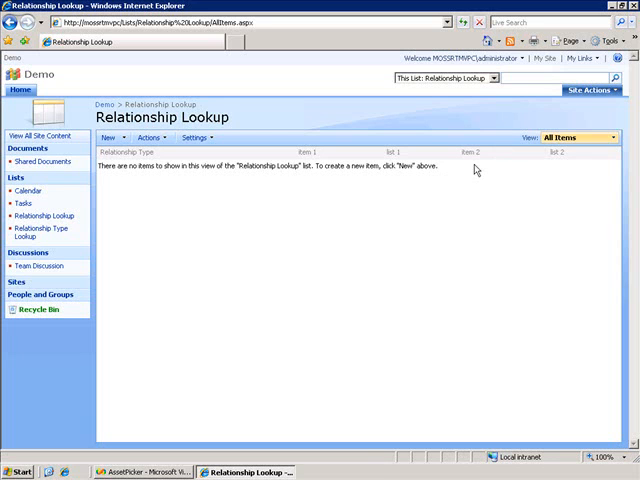
mouse_move(551, 176)
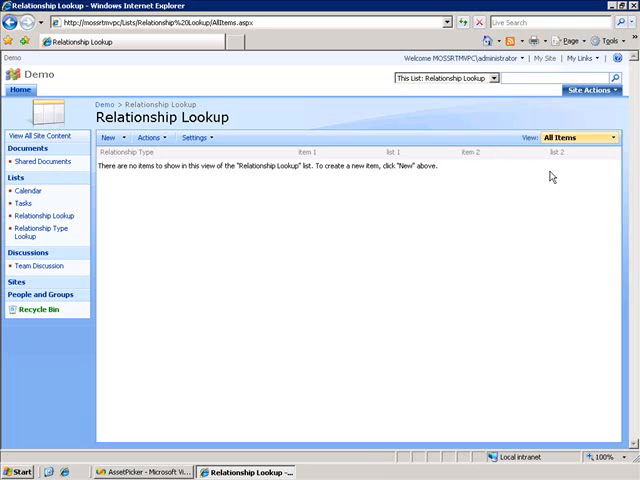
mouse_move(567, 181)
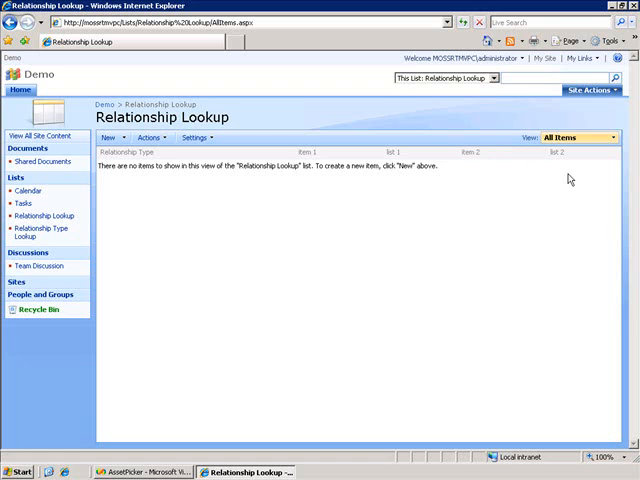
mouse_move(389, 219)
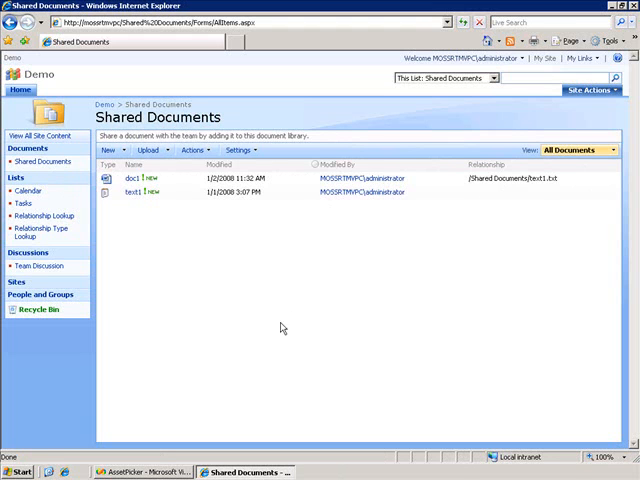
Edit doc1's properties and submit the form with Relationship left empty
click(197, 178)
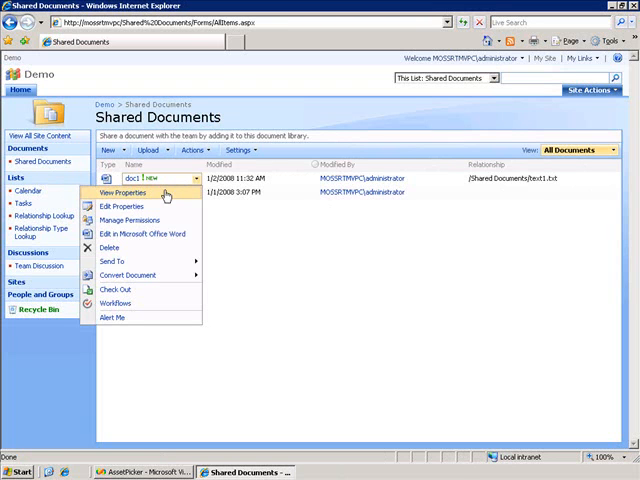
mouse_move(126, 206)
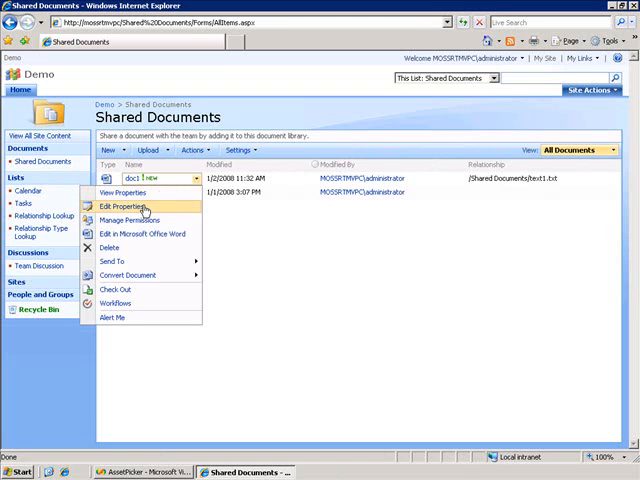
click(122, 206)
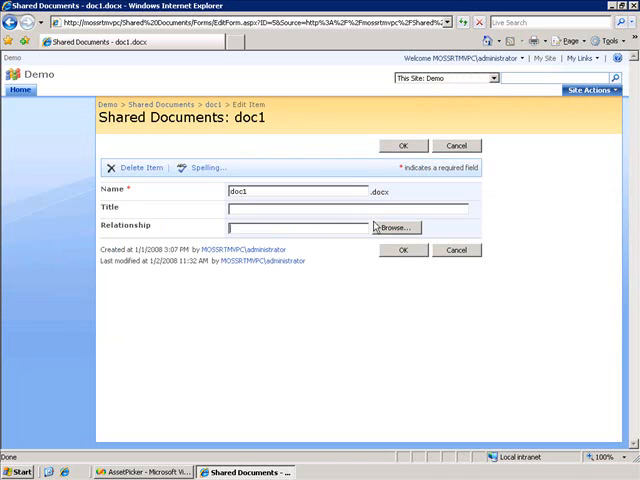
click(403, 250)
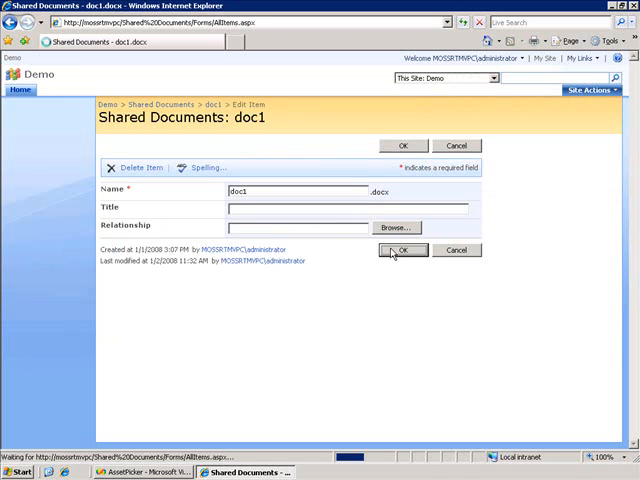
click(403, 250)
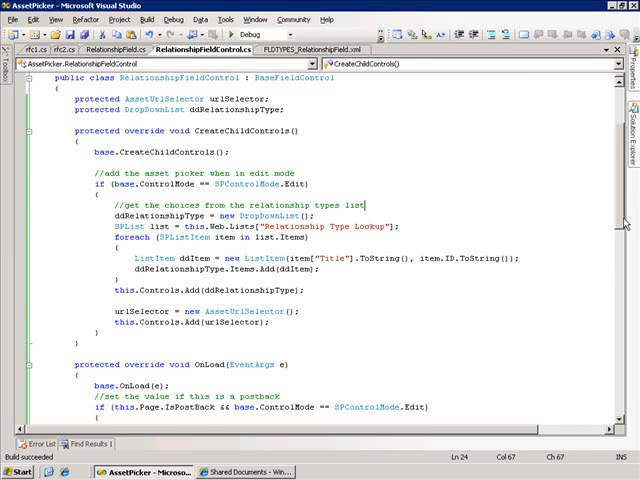
Scroll RelationshipFieldControl.cs past CreateChildControls to the OnLoad method
scroll(down, 3)
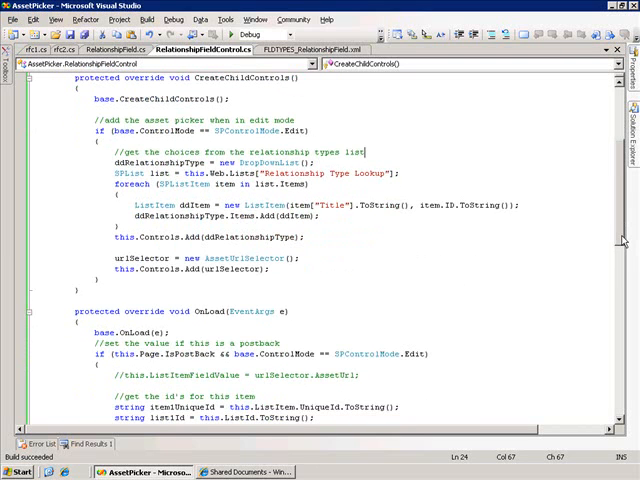
scroll(down, 3)
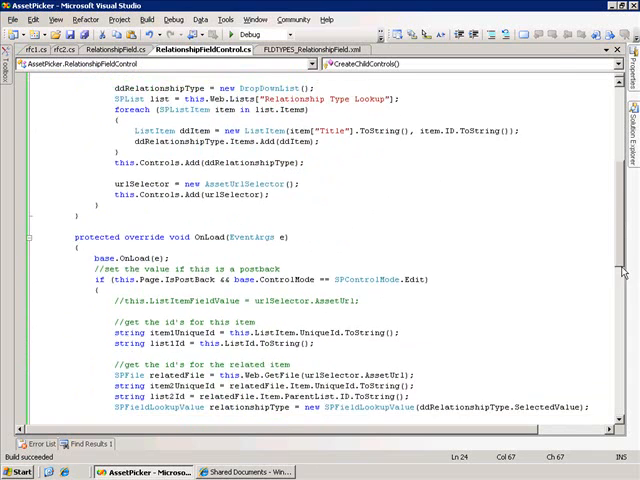
scroll(down, 3)
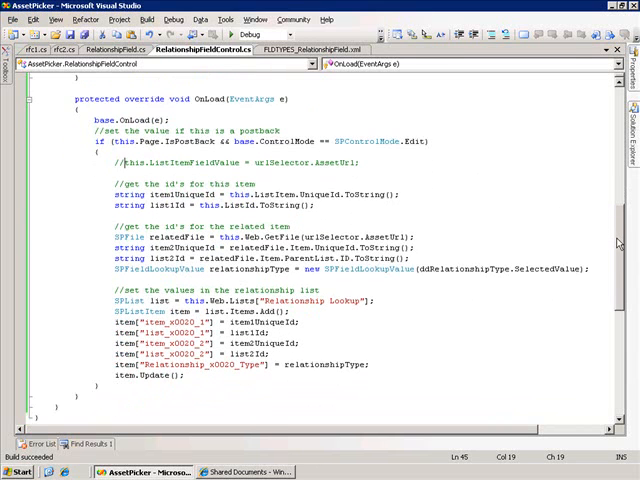
scroll(down, 3)
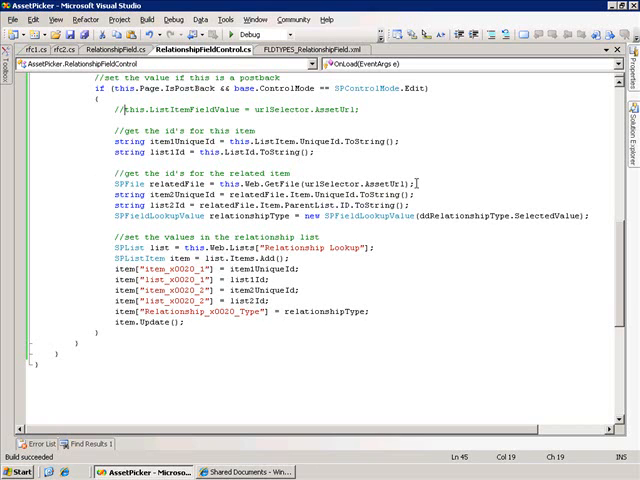
mouse_move(245, 205)
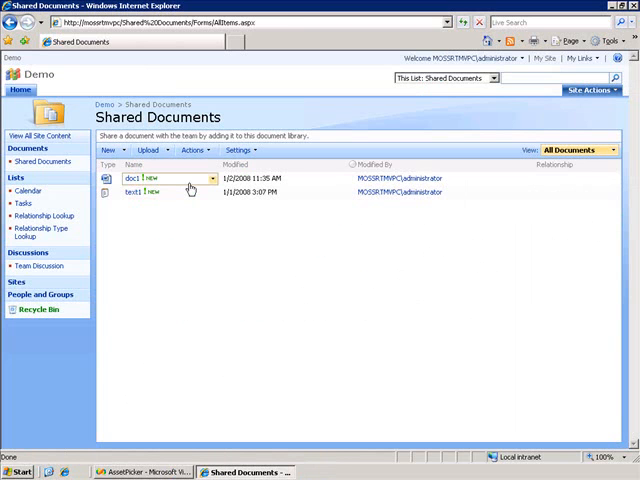
Edit doc1's properties, keep Rendition as relationship type, and browse for a document
click(211, 178)
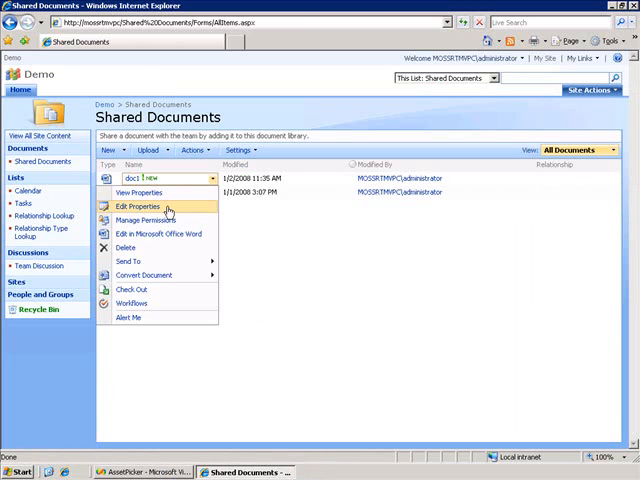
click(138, 206)
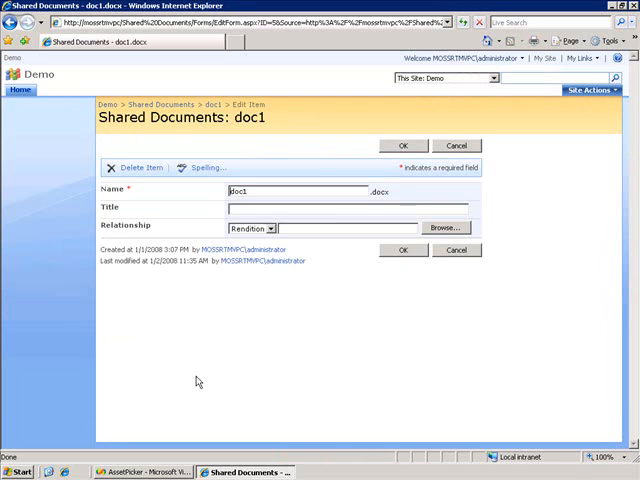
mouse_move(316, 297)
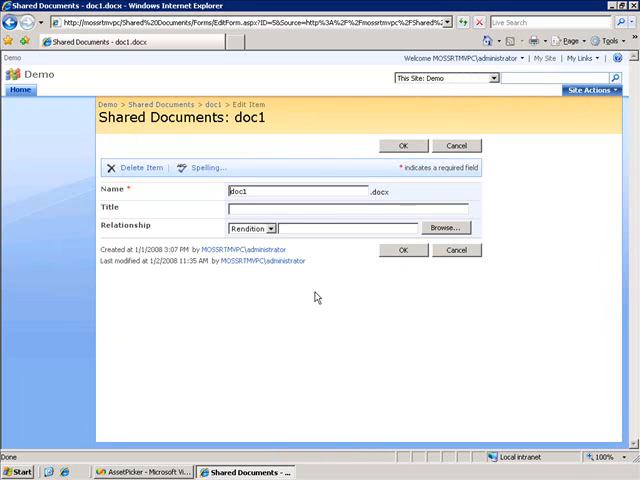
mouse_move(272, 232)
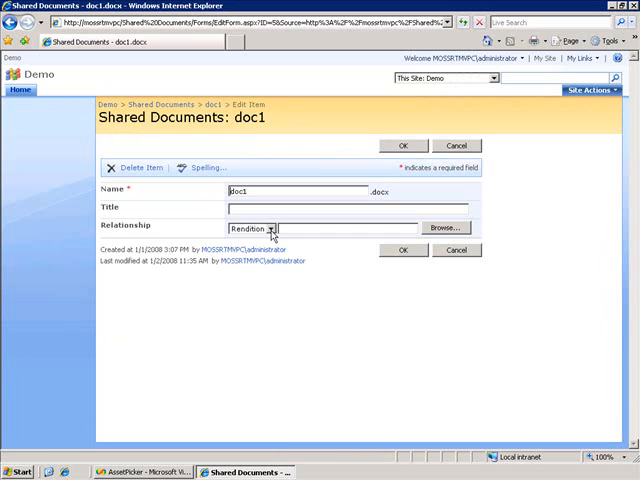
click(274, 227)
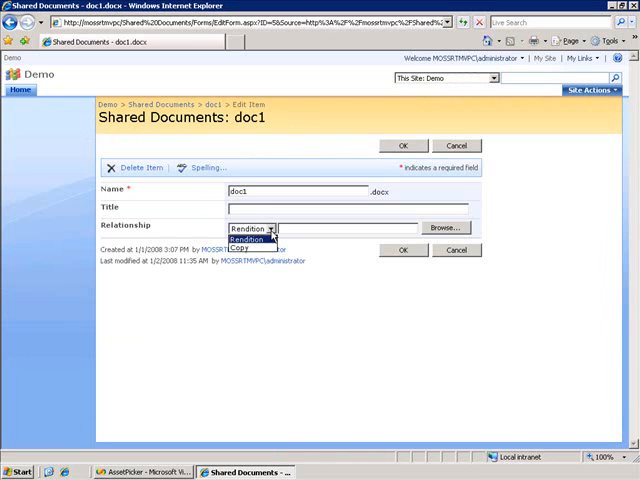
mouse_move(242, 248)
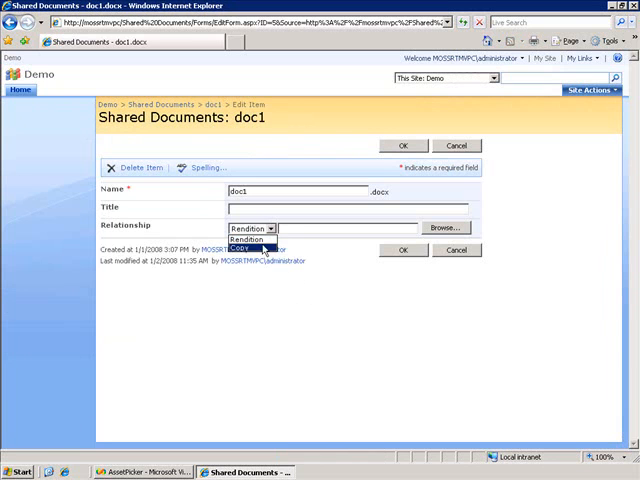
click(245, 240)
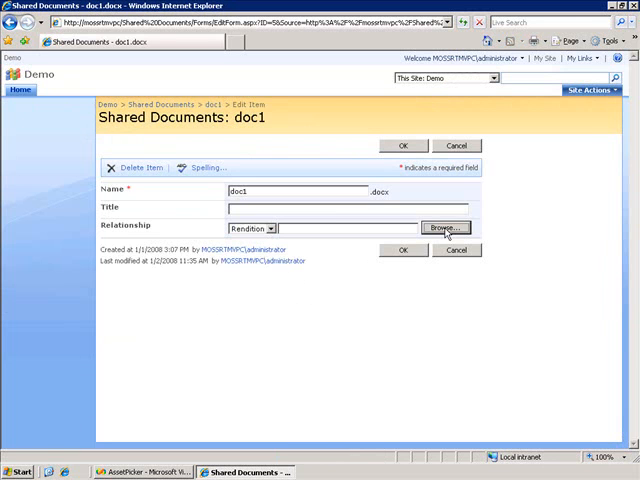
click(444, 228)
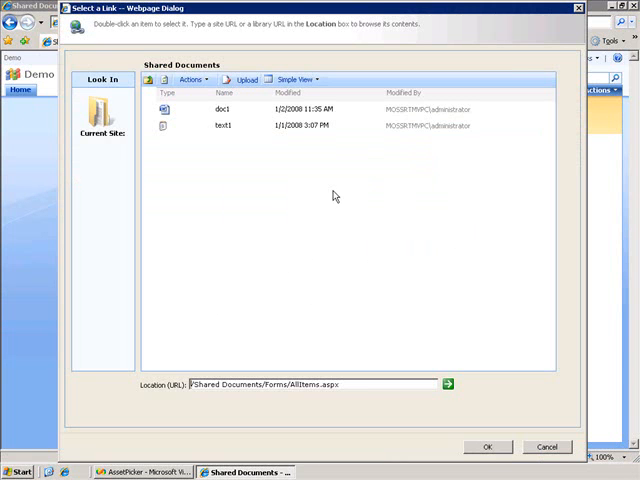
Select text1 as doc1's Rendition link and save doc1's properties
click(224, 125)
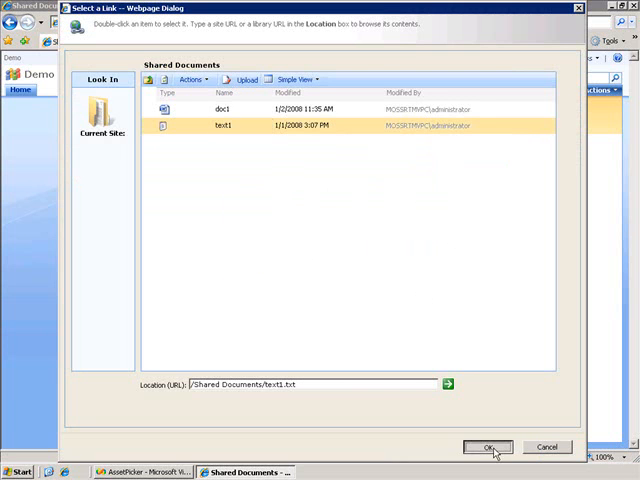
click(488, 447)
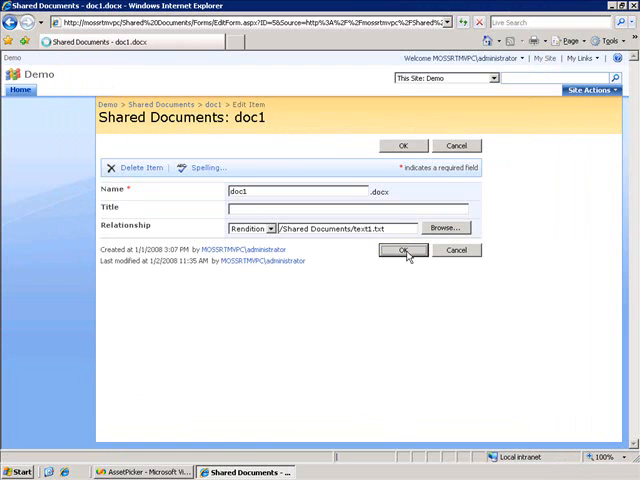
click(403, 250)
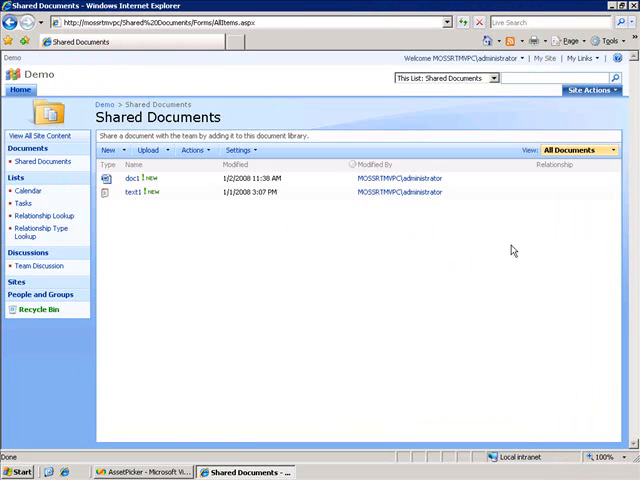
mouse_move(157, 253)
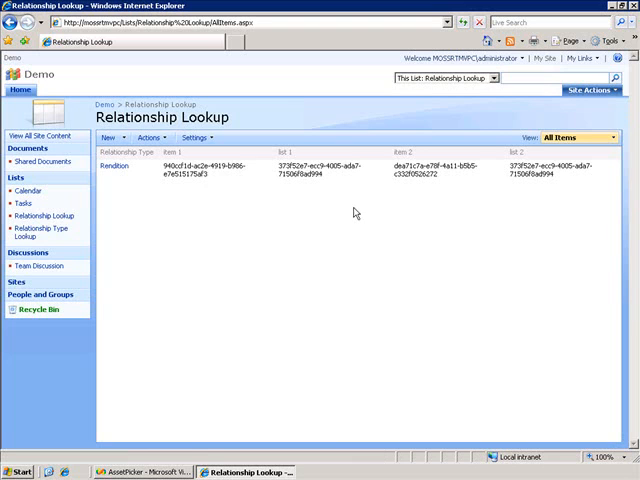
mouse_move(124, 189)
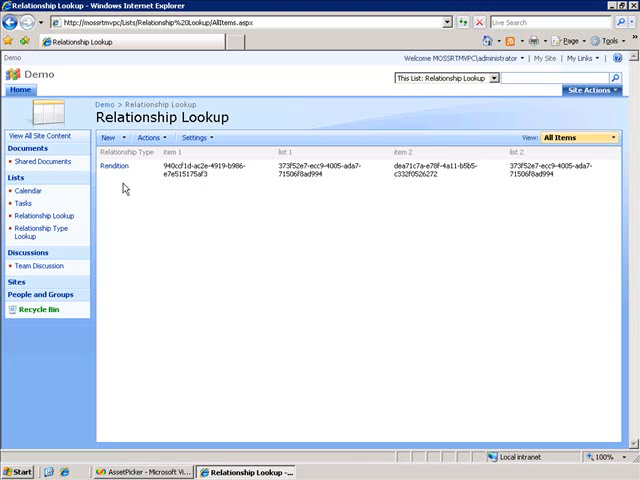
mouse_move(118, 178)
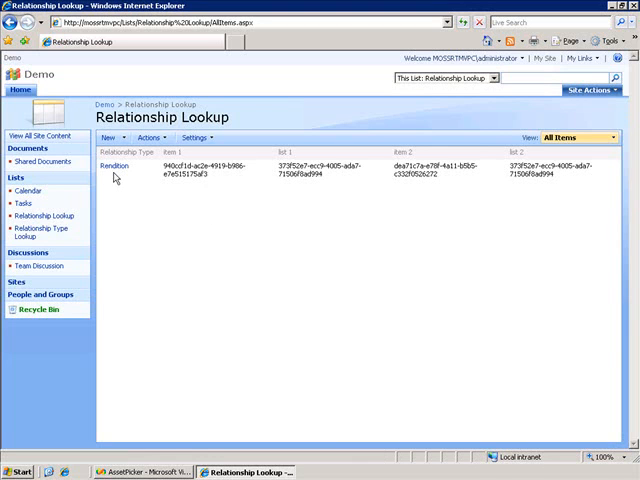
mouse_move(149, 190)
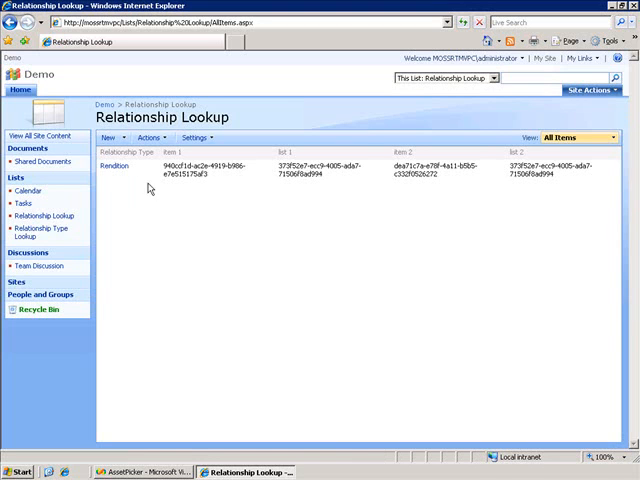
mouse_move(210, 178)
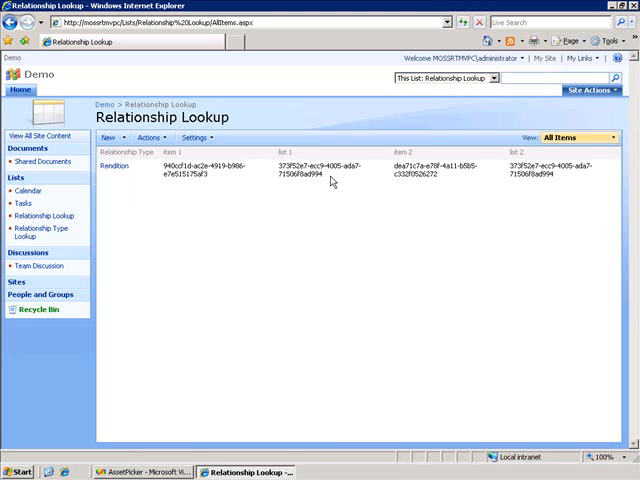
mouse_move(461, 185)
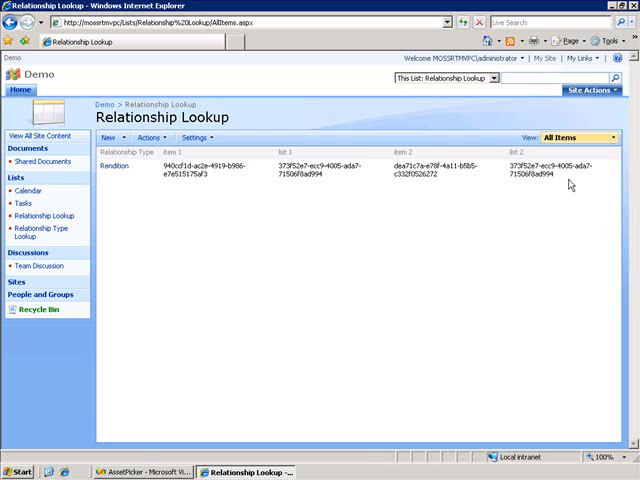
mouse_move(492, 231)
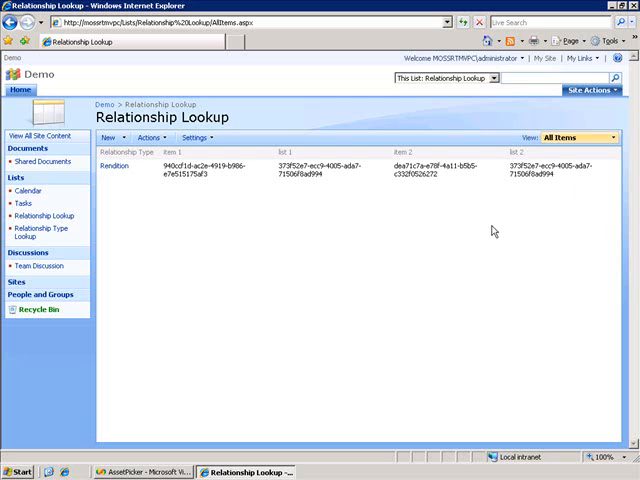
mouse_move(386, 267)
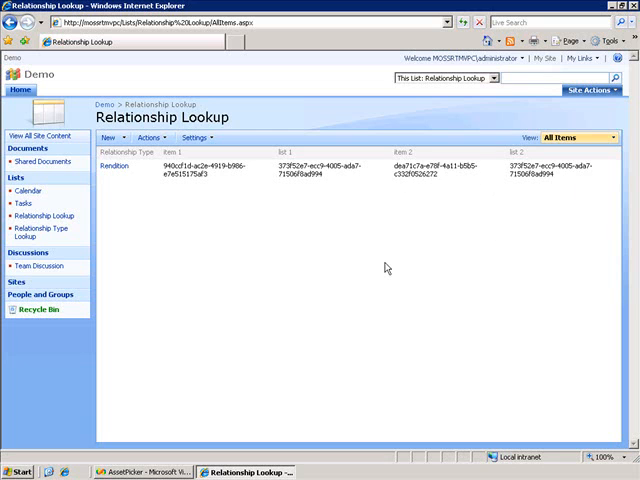
mouse_move(382, 268)
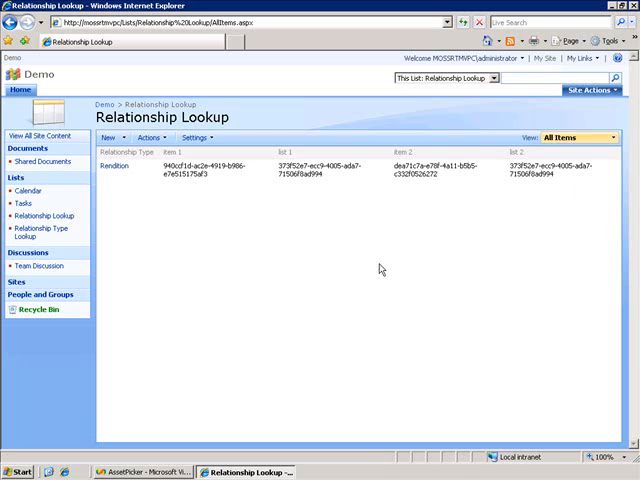